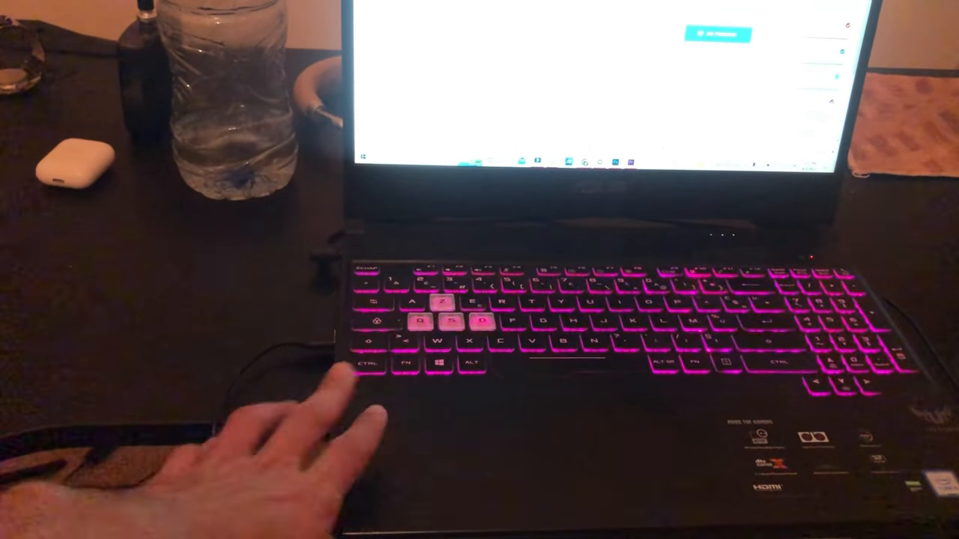
key("fn+f7")
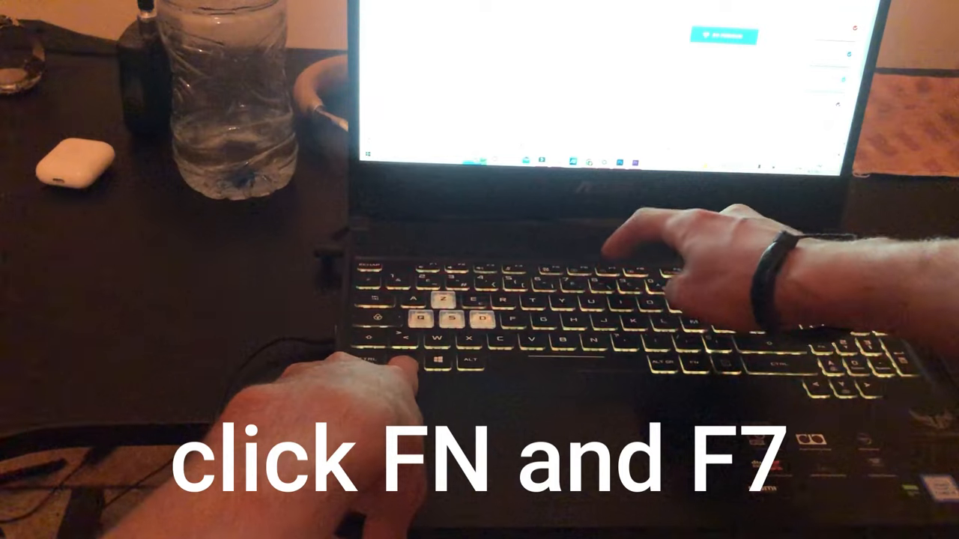
key("Fn+F7")
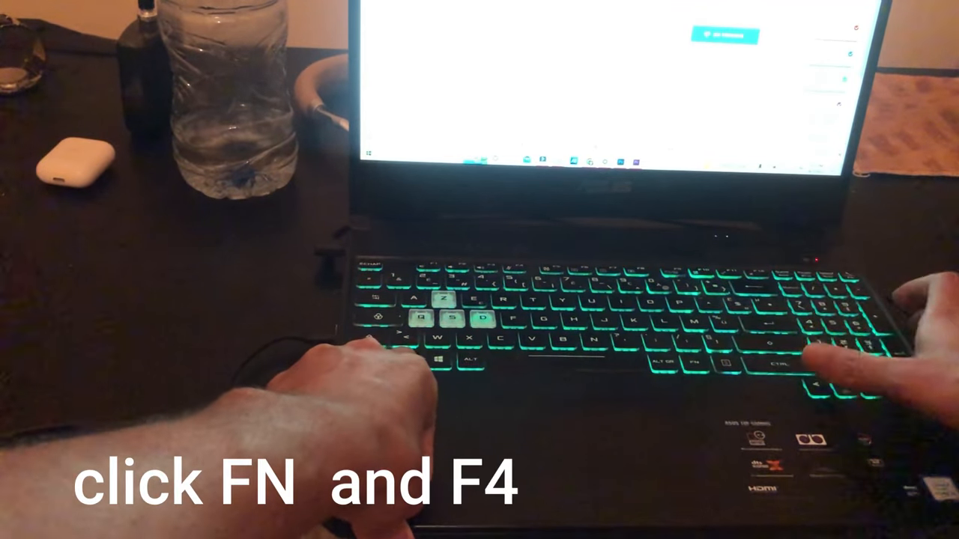
key("Fn+F4")
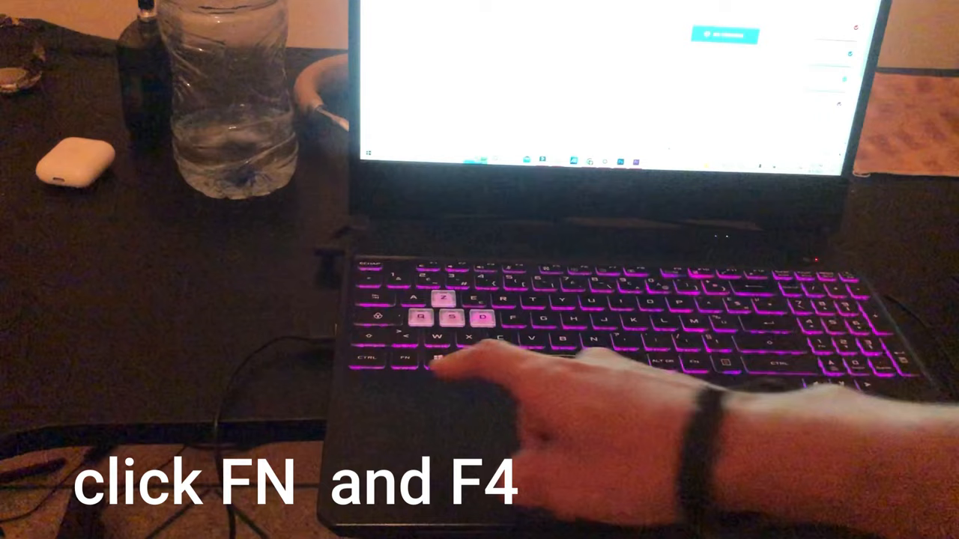